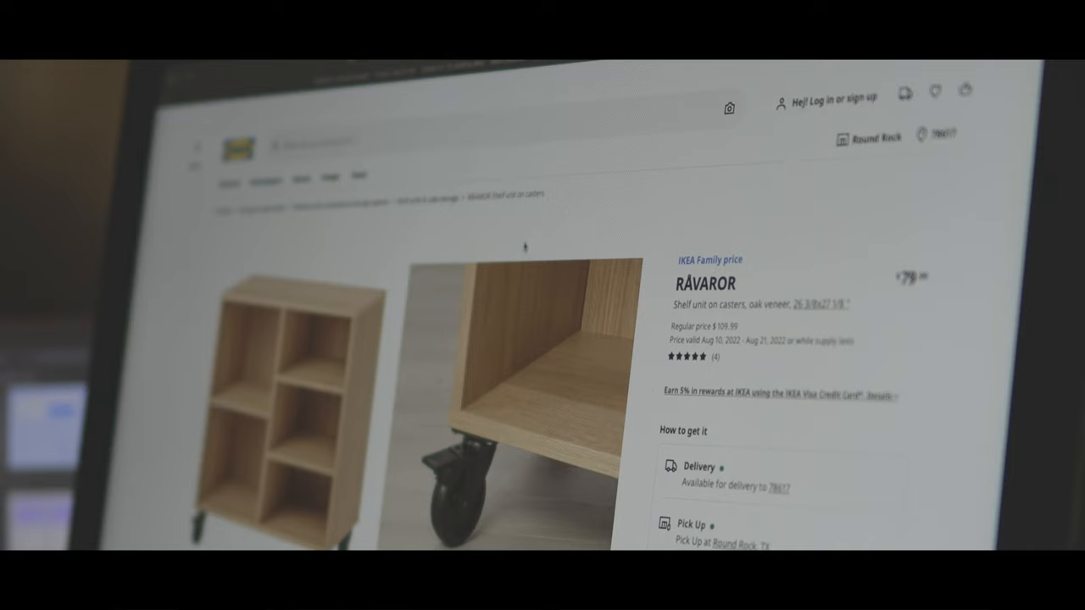
{"action": "scroll", "scroll_direction": "down", "scroll_amount": 3}
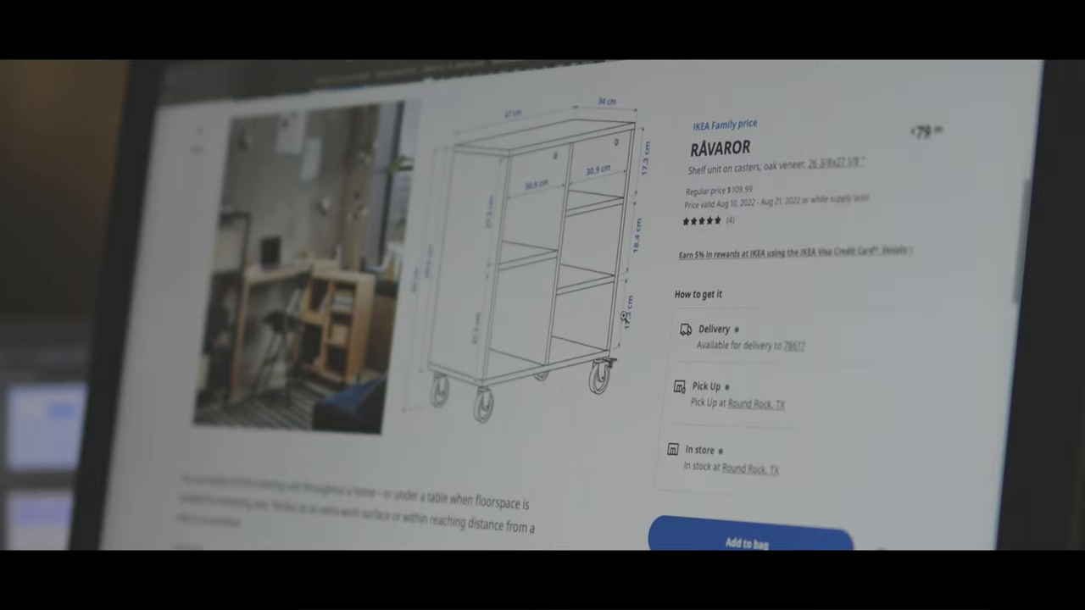
{"action": "scroll", "scroll_direction": "down", "scroll_amount": 3}
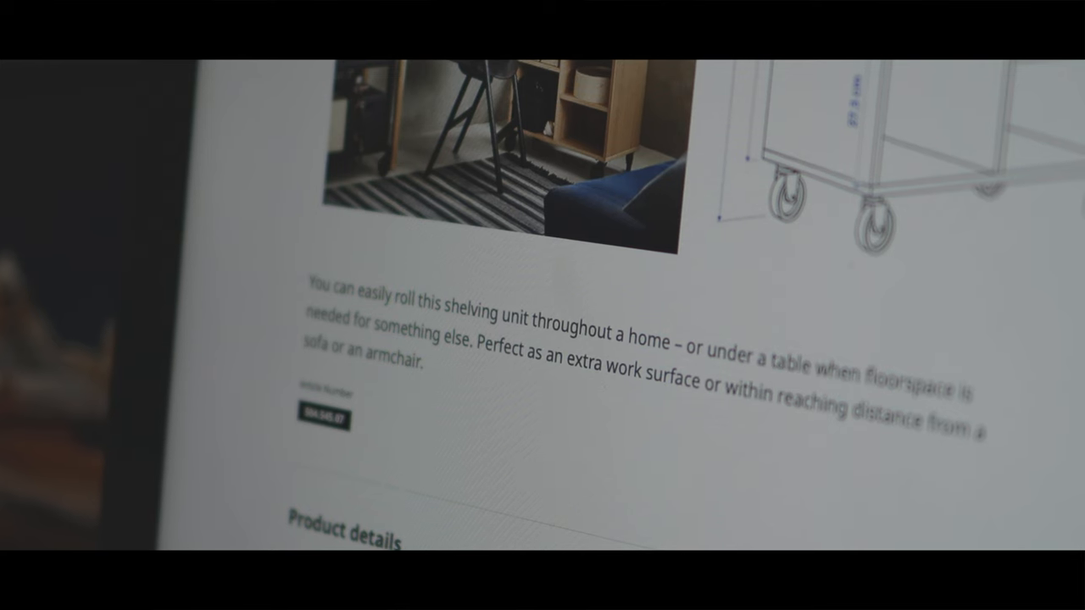